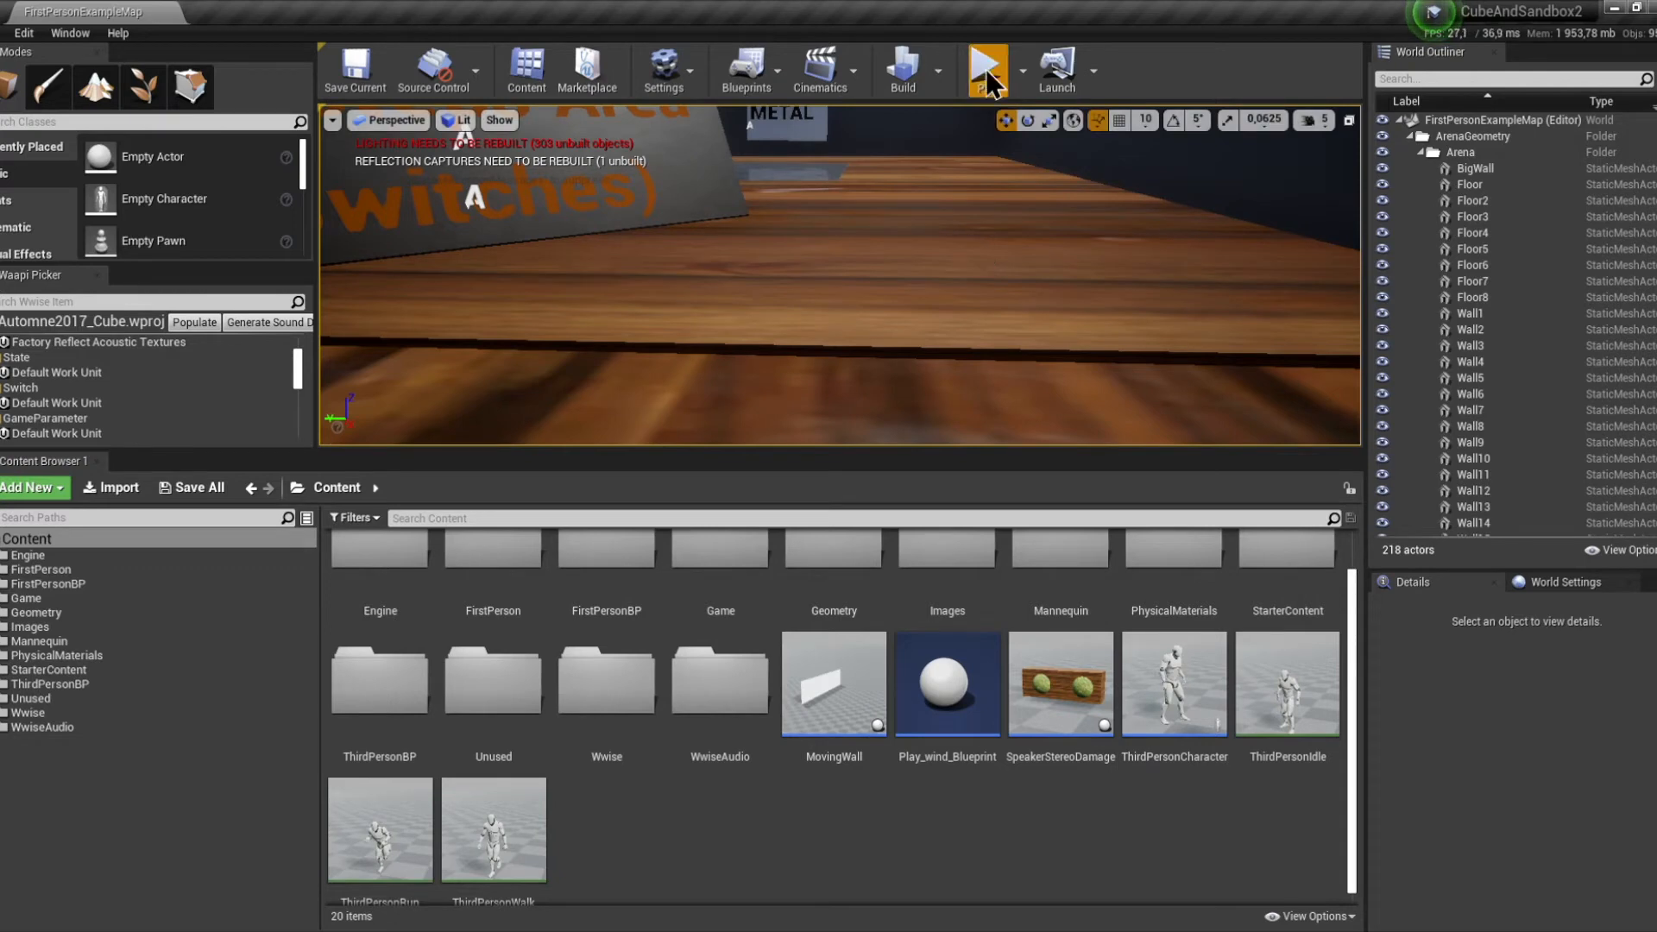
# Step: Review the wood floor material's Wood physical material and bring up the project settings
pyautogui.click(983, 69)
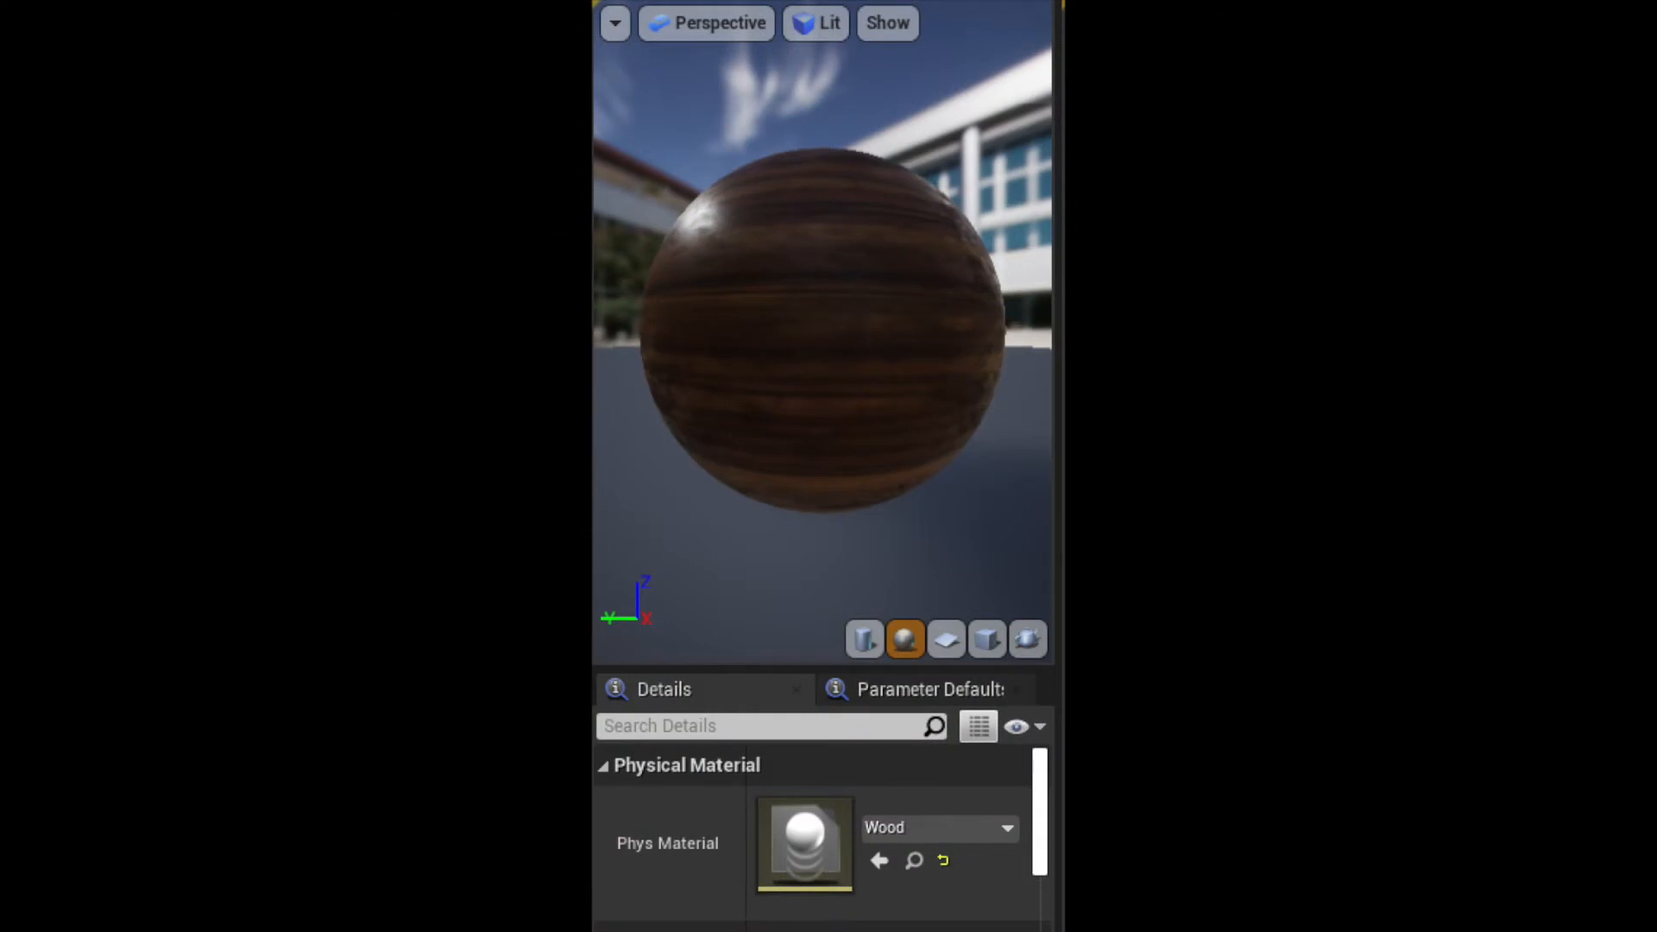
pyautogui.click(938, 826)
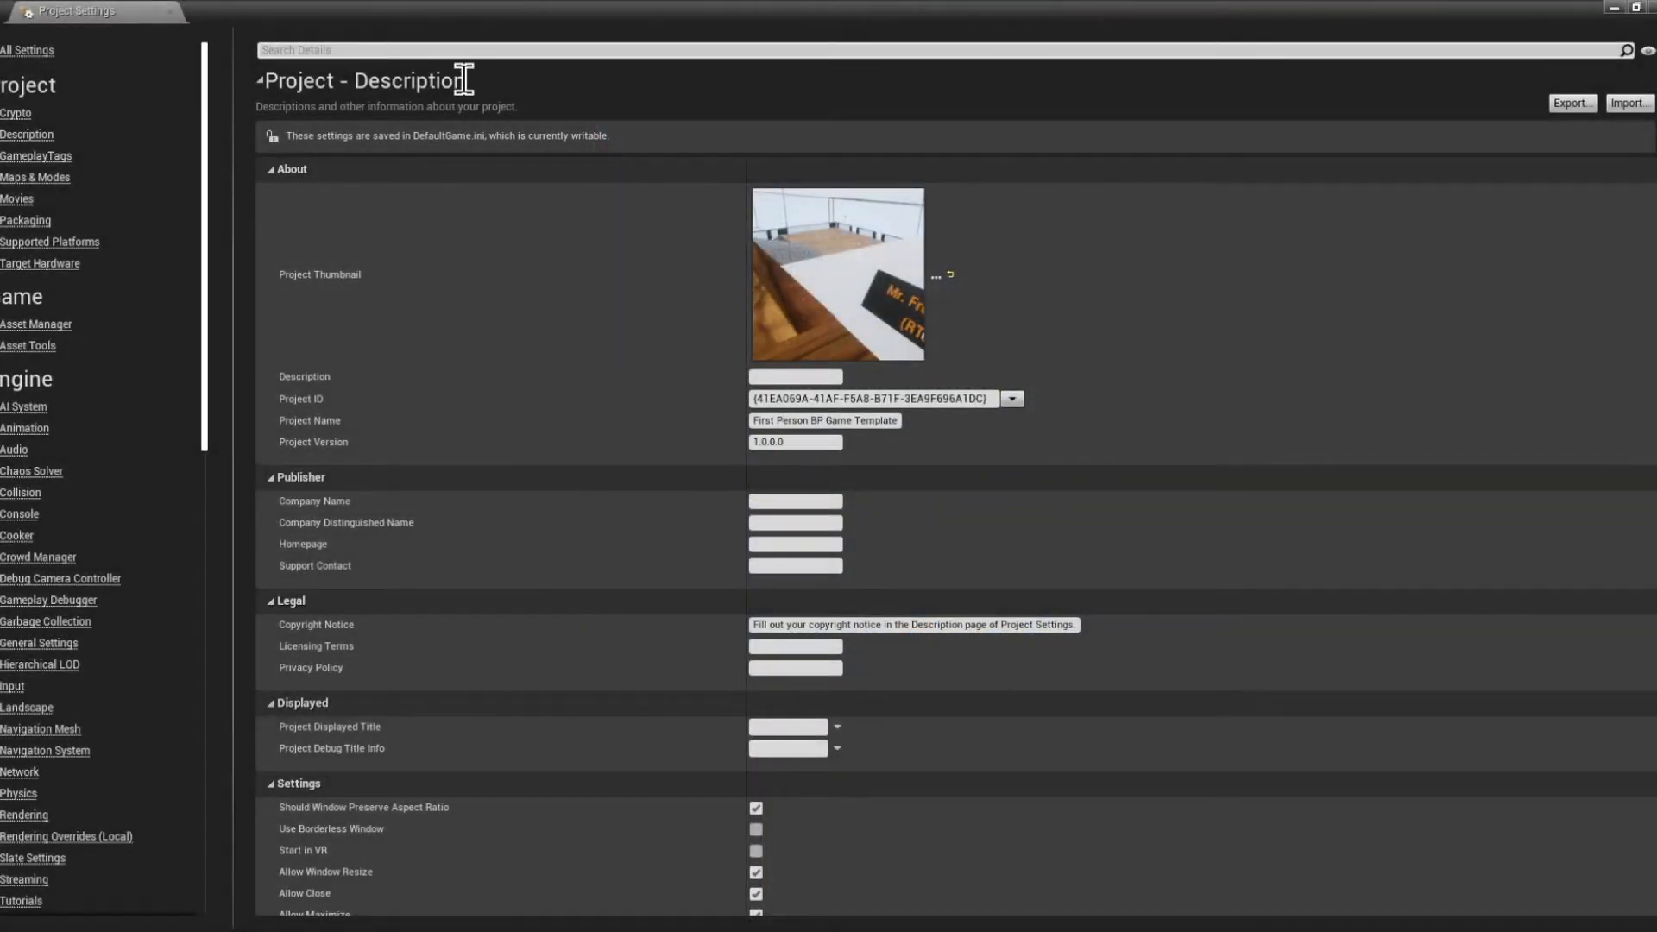
# Step: Filter Project Settings by 'phy' before returning to the PhysicalMaterials folder
pyautogui.write('phy')
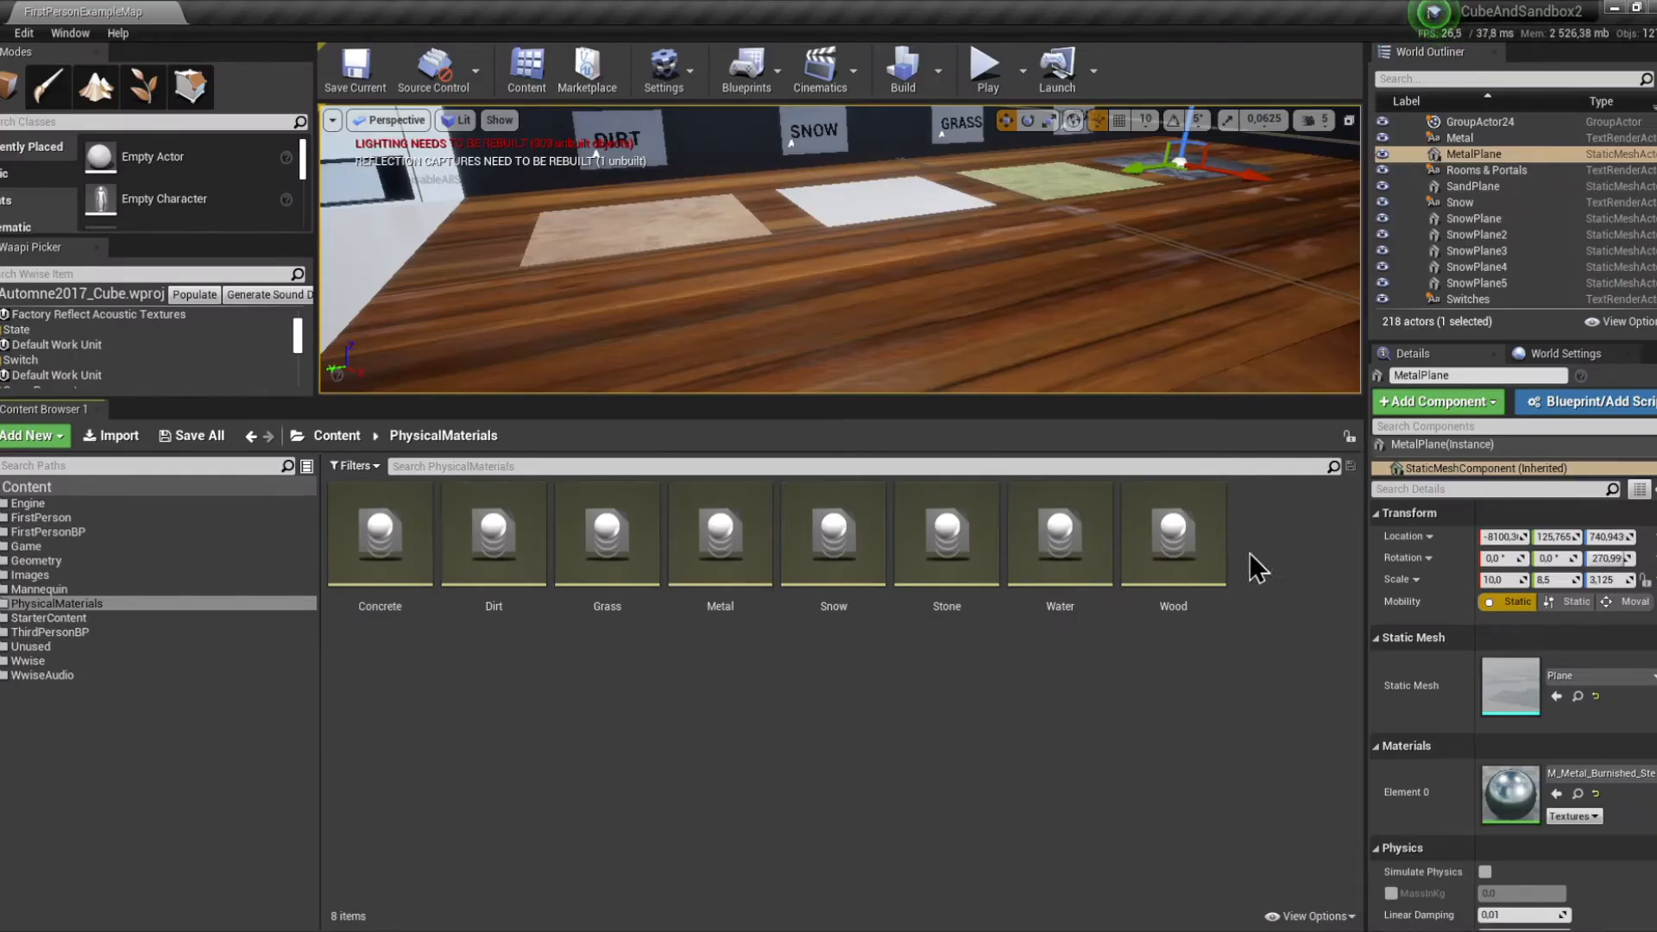
pyautogui.moveTo(528, 687)
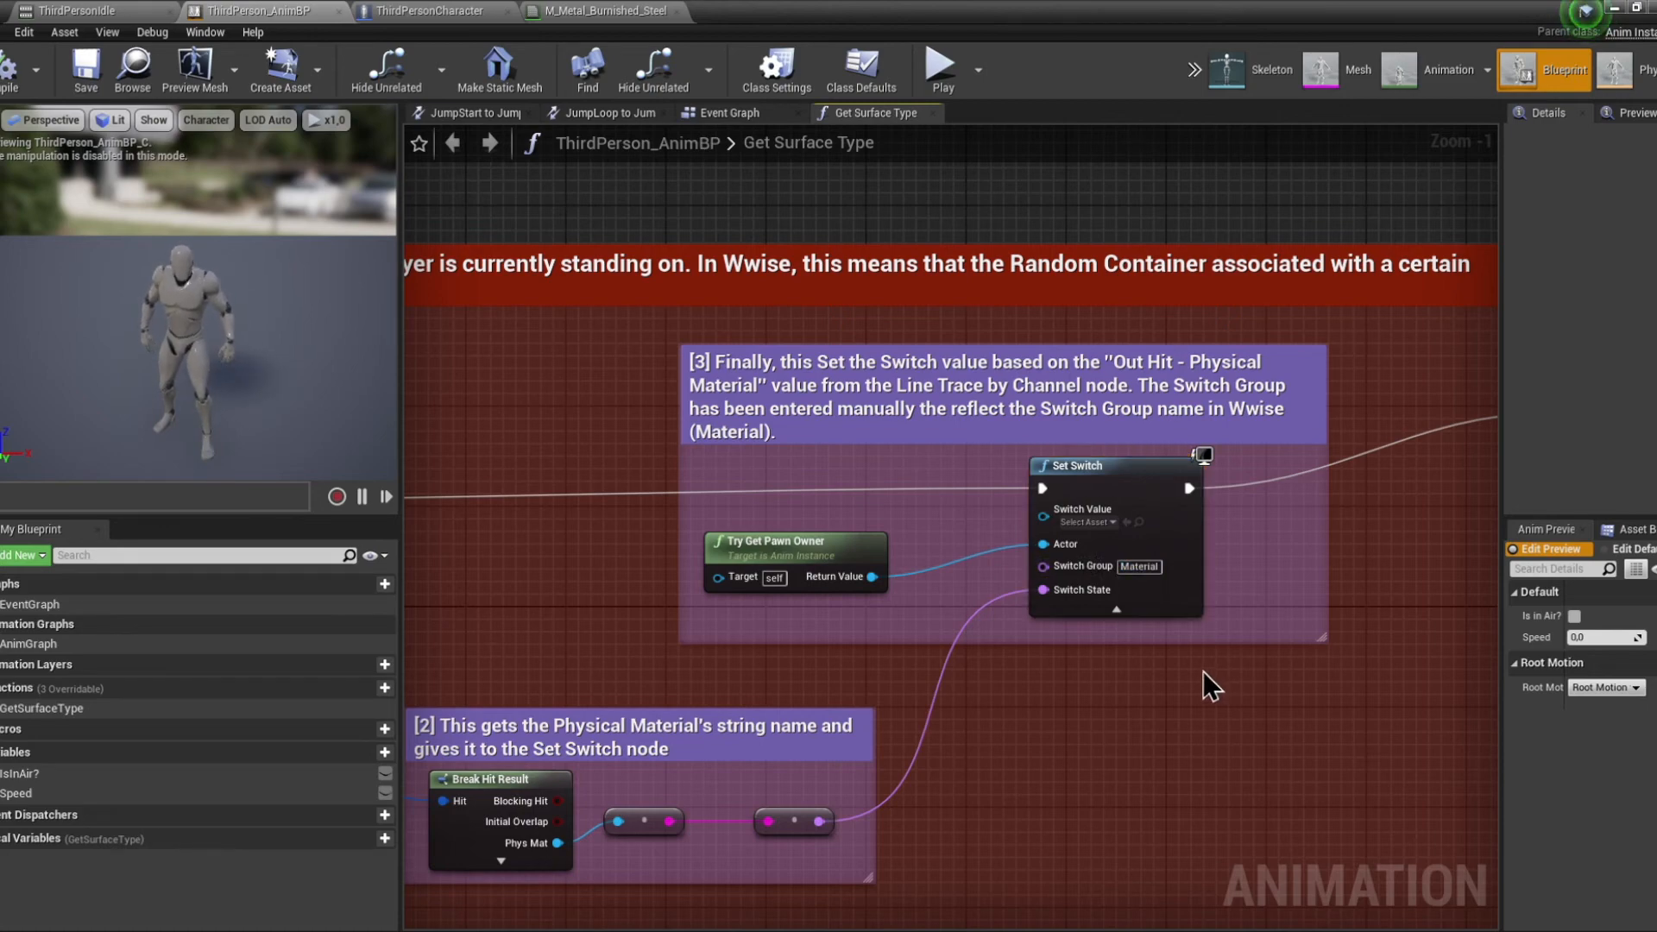
# Step: Zoom out on the Get Surface Type graph to frame the Set Switch node
pyautogui.scroll(-3)
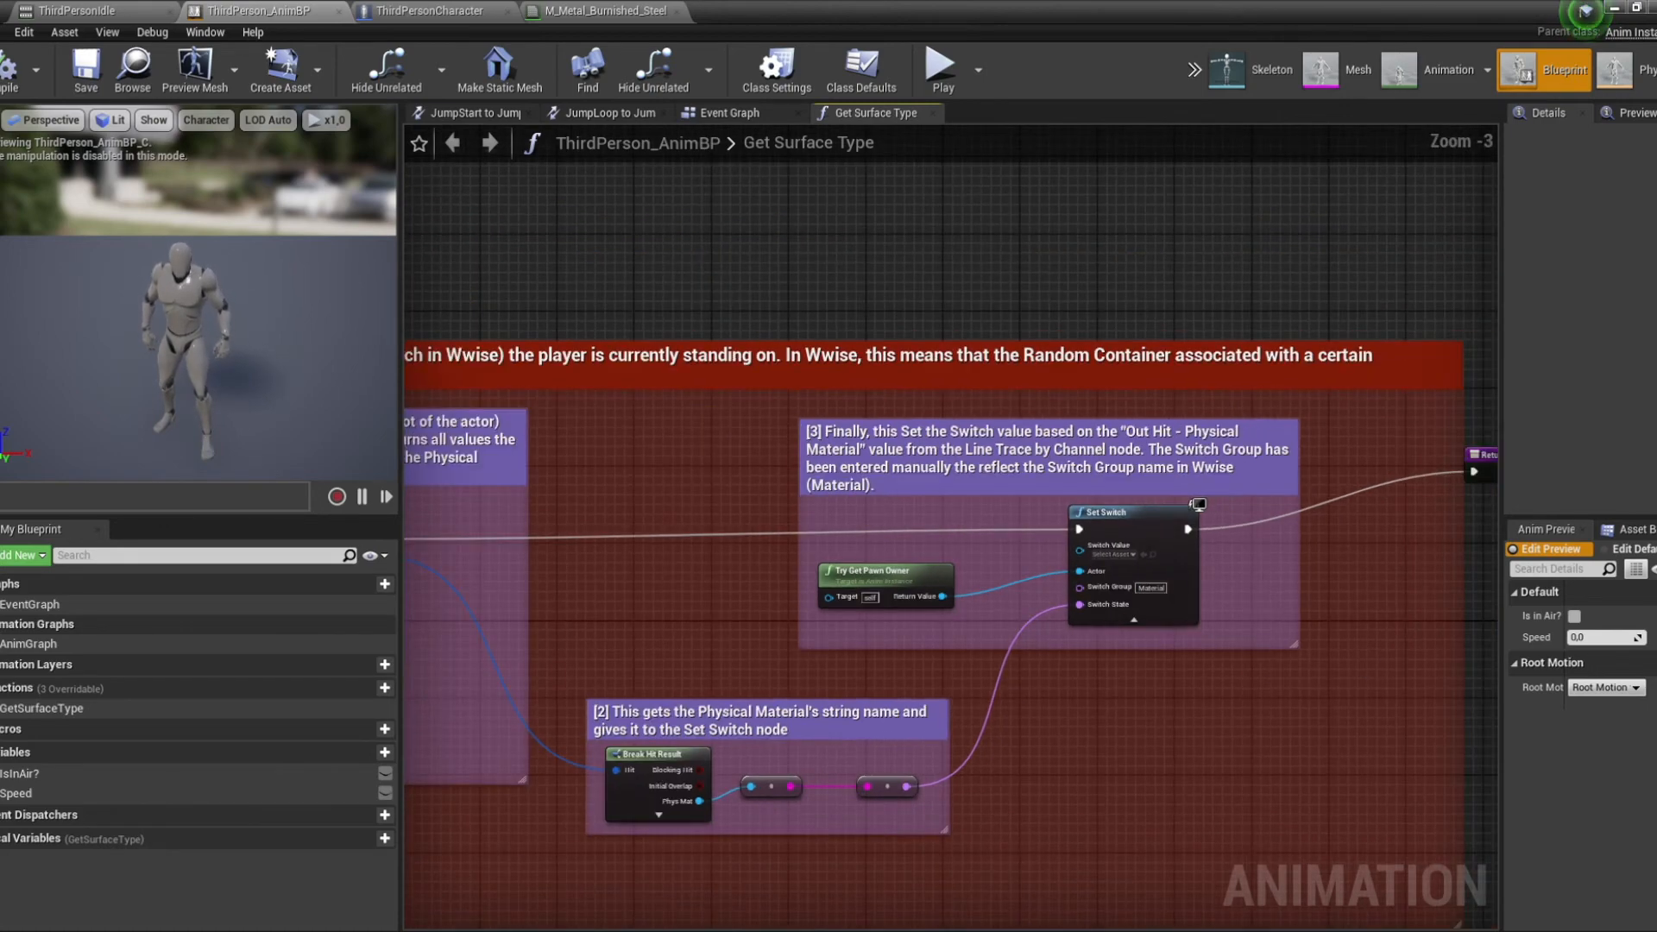